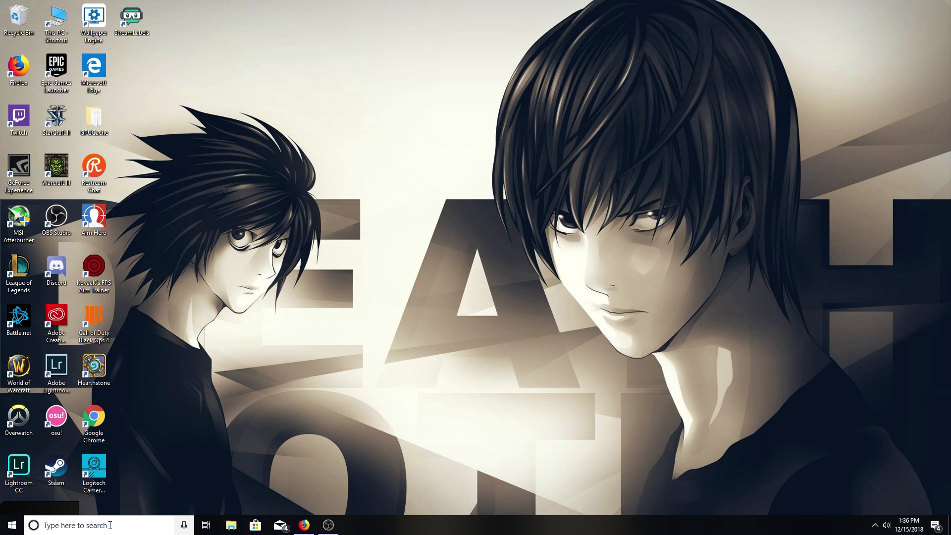
Step: Search 'mo' from the taskbar and open the Mouse settings result
text(mo)
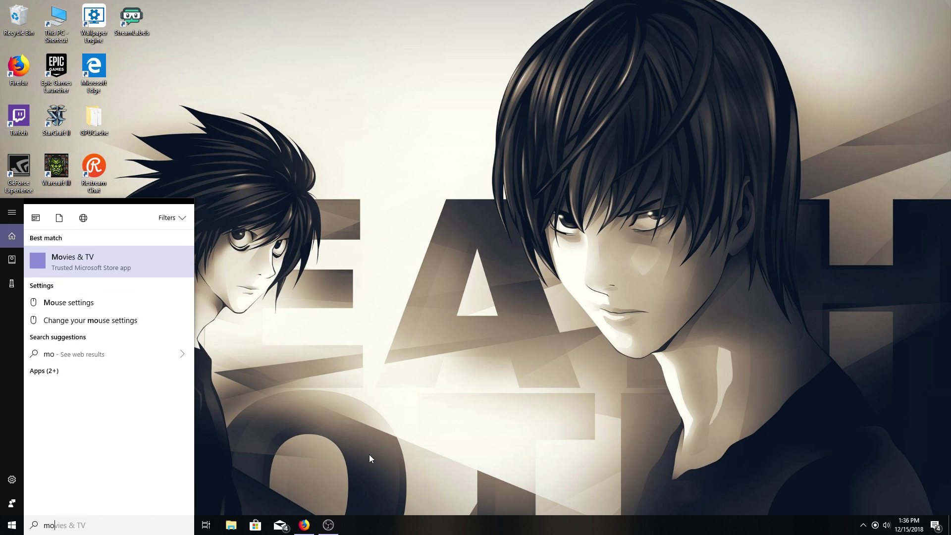
click(68, 302)
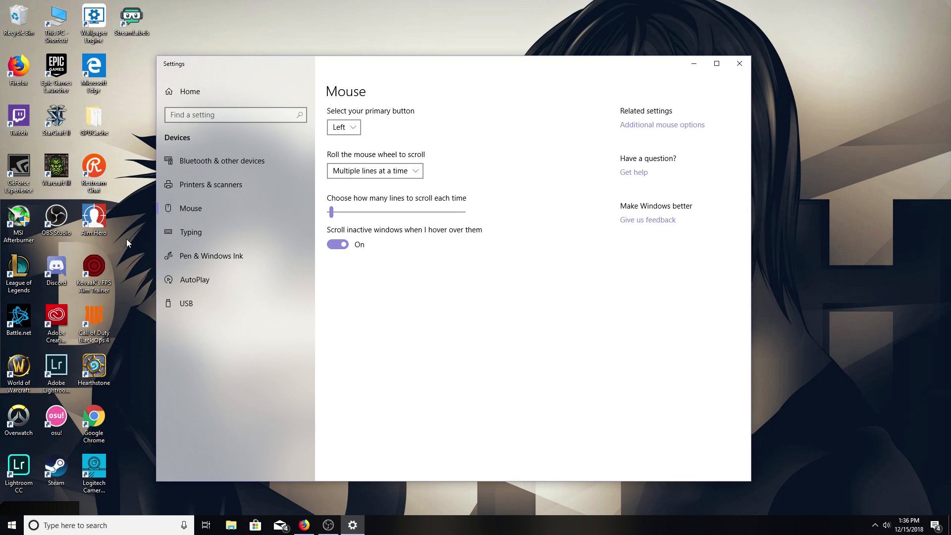
mouse_move(194, 208)
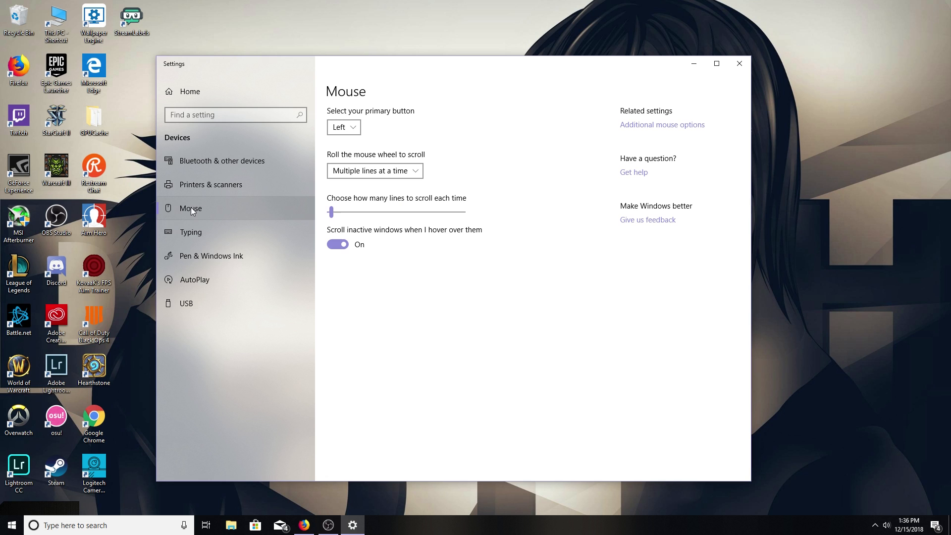
mouse_move(663, 124)
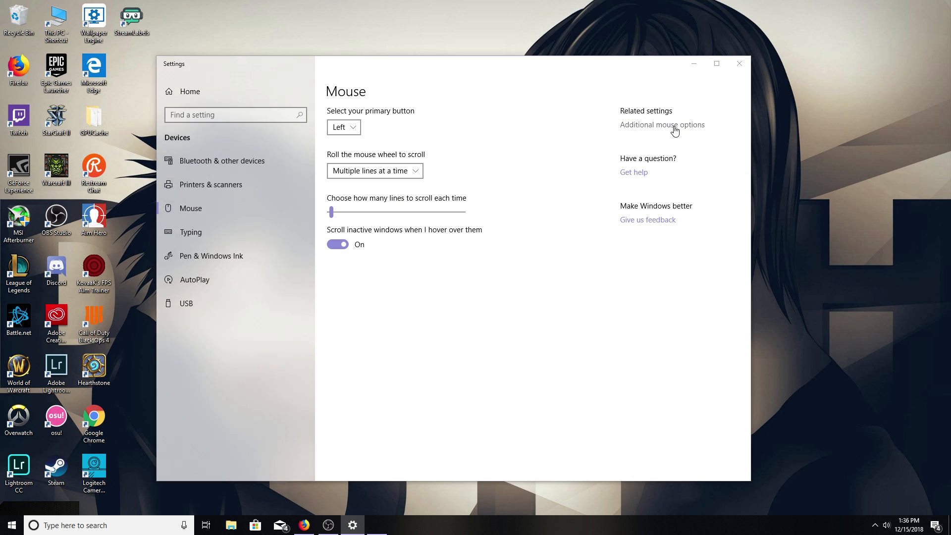
Step: Open Additional mouse options on the Pointer Options tab, leaving Enhance pointer precision unchecked
click(663, 124)
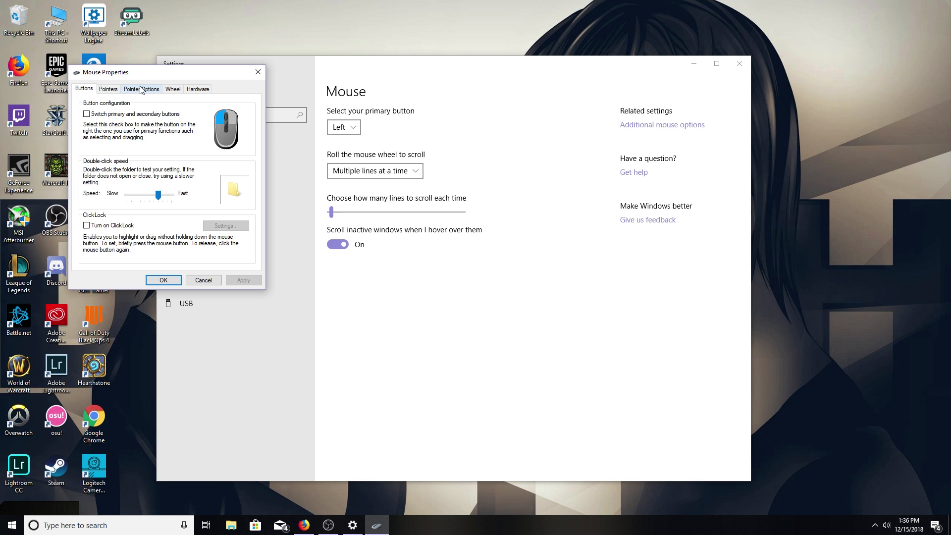
click(141, 89)
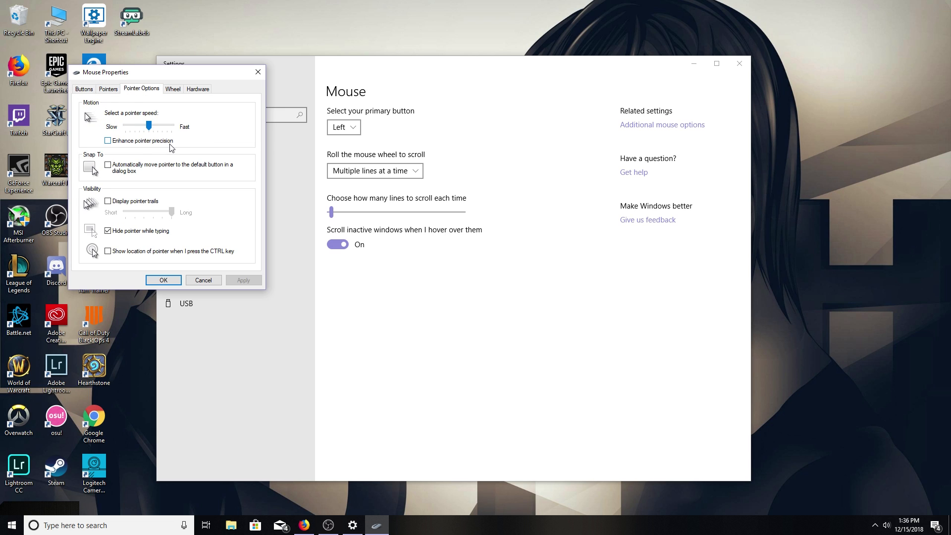
mouse_move(109, 89)
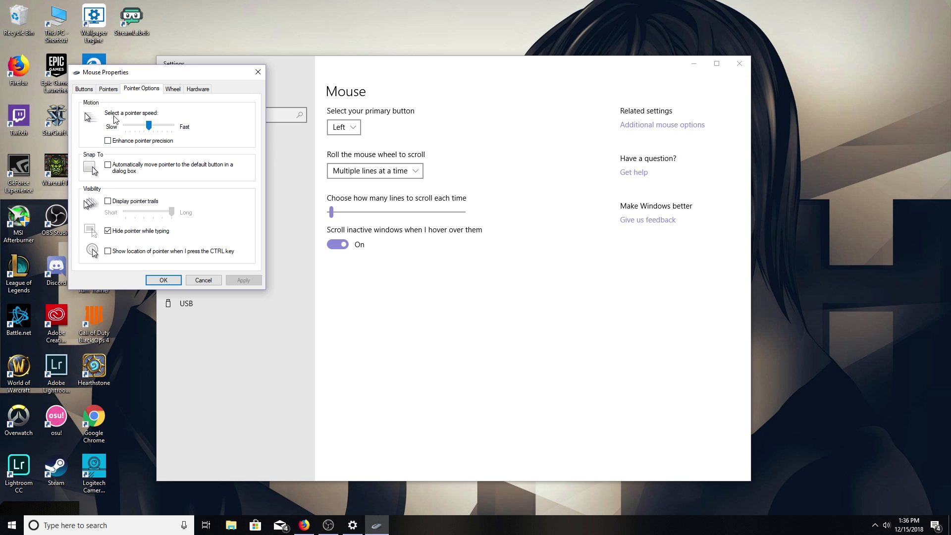
mouse_move(135, 115)
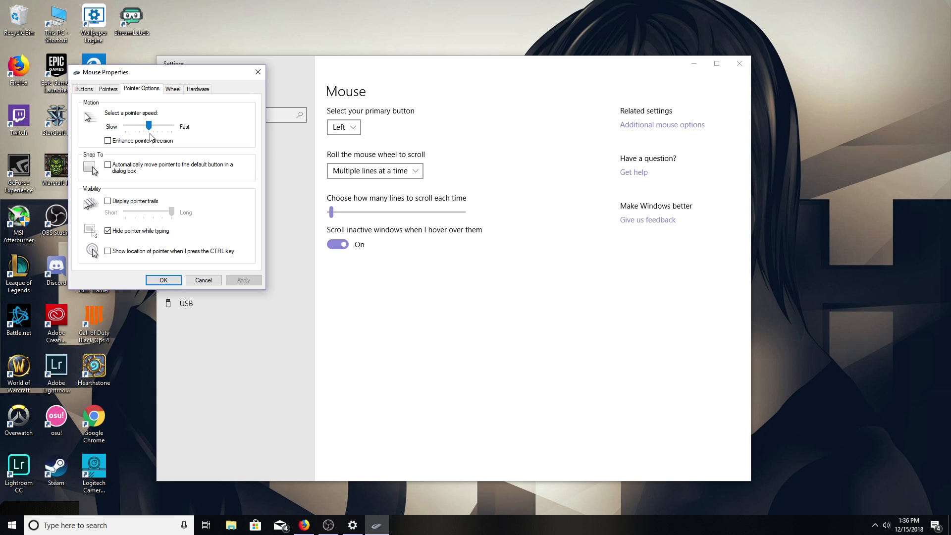
mouse_move(141, 130)
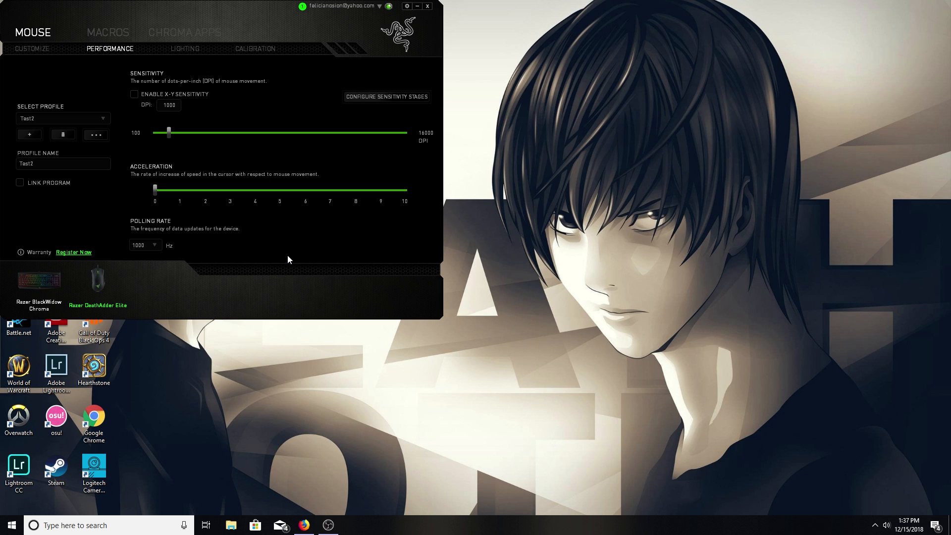
mouse_move(288, 81)
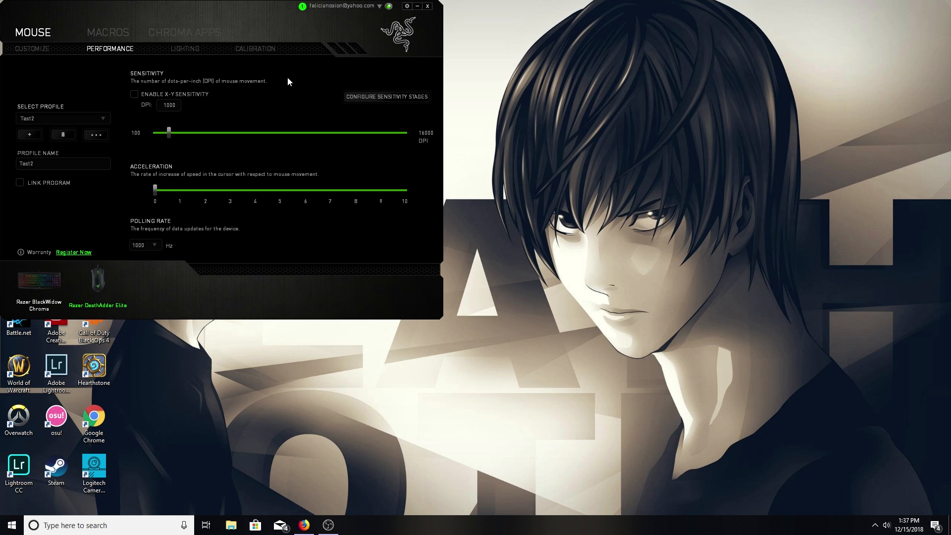
mouse_move(154, 188)
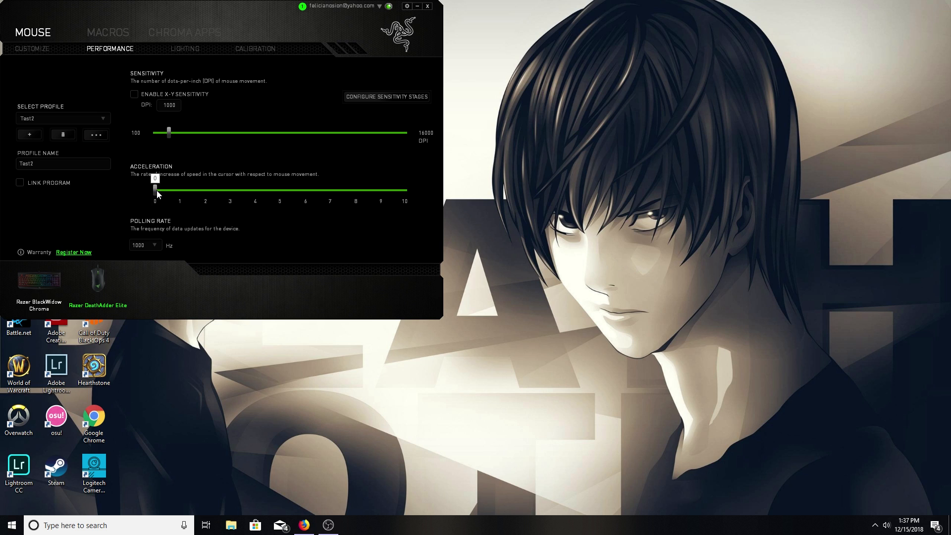
mouse_move(159, 224)
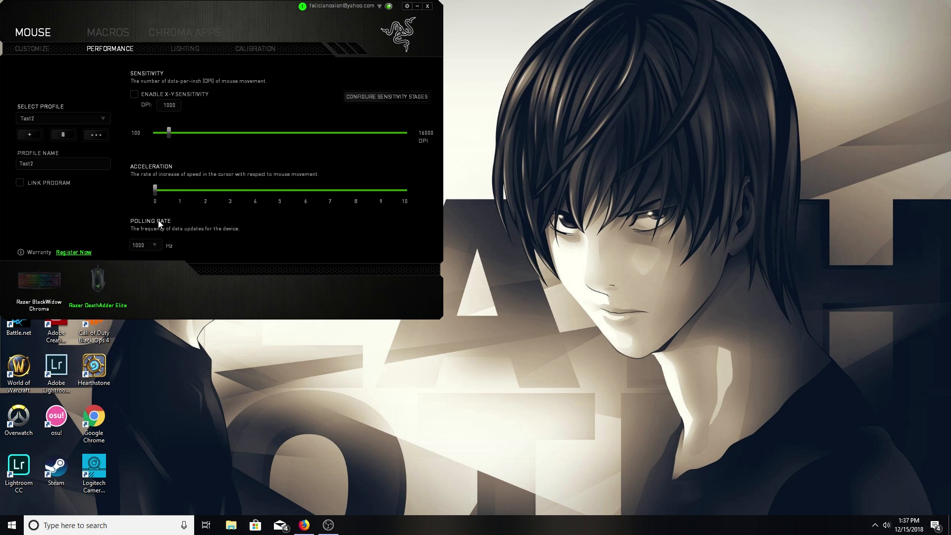
Step: Close Razer Synapse with acceleration left at 0, 1000 DPI and 1000 Hz polling
click(428, 5)
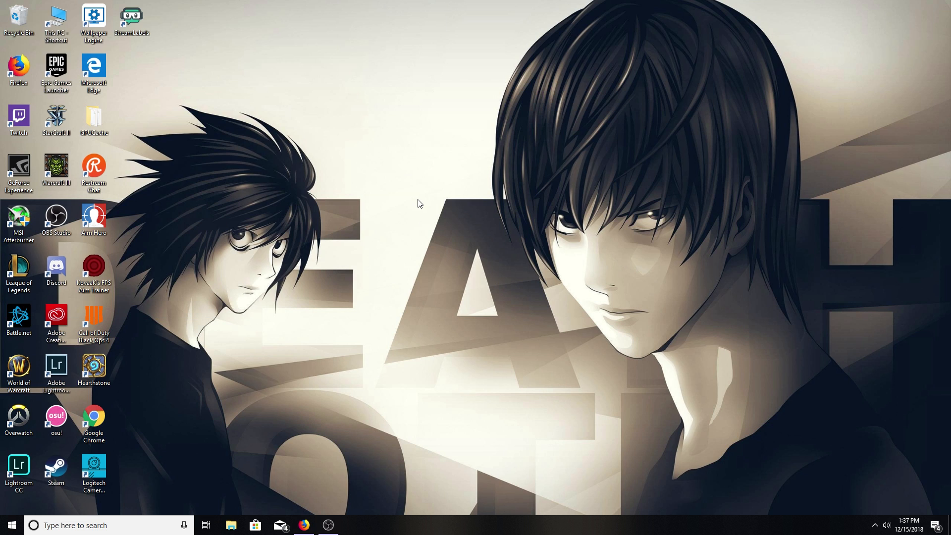
mouse_move(175, 472)
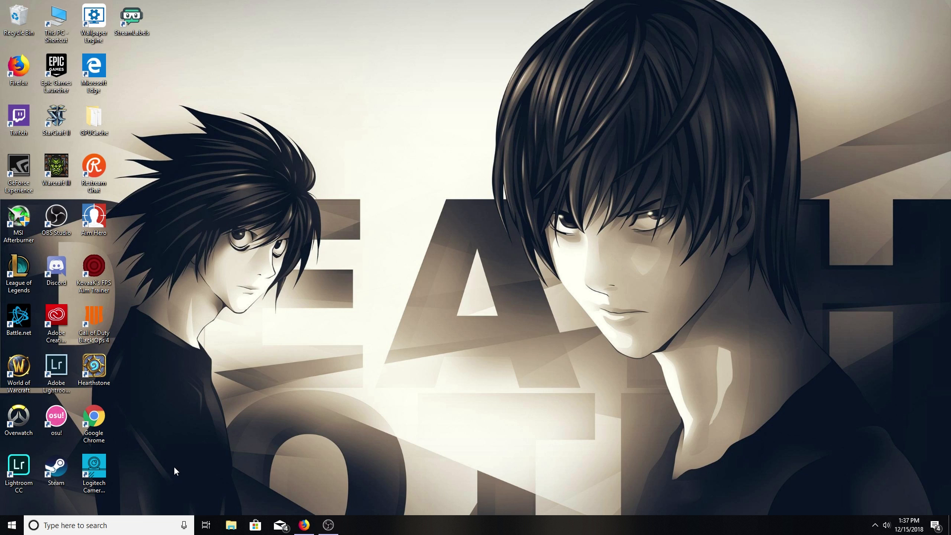
Step: Search 'run' in the taskbar and launch the Run app
text(r)
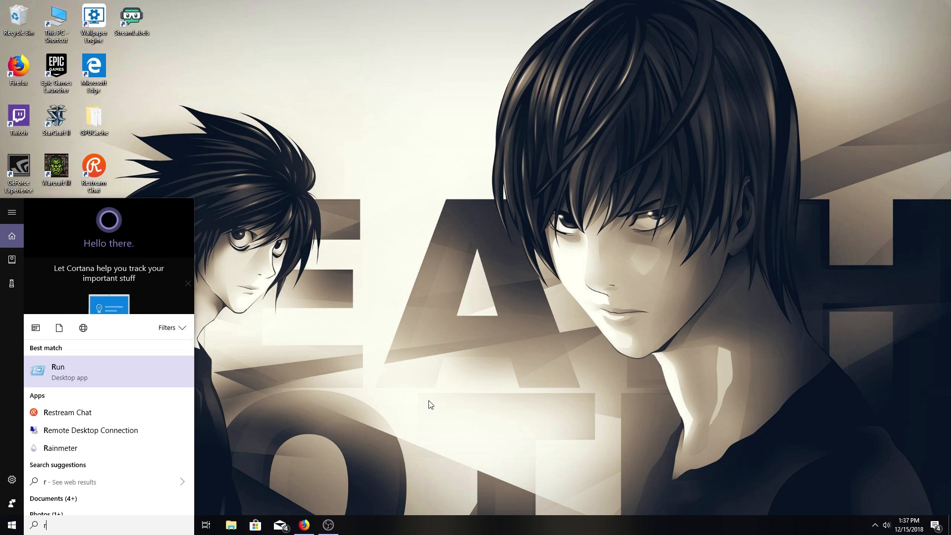
text(un)
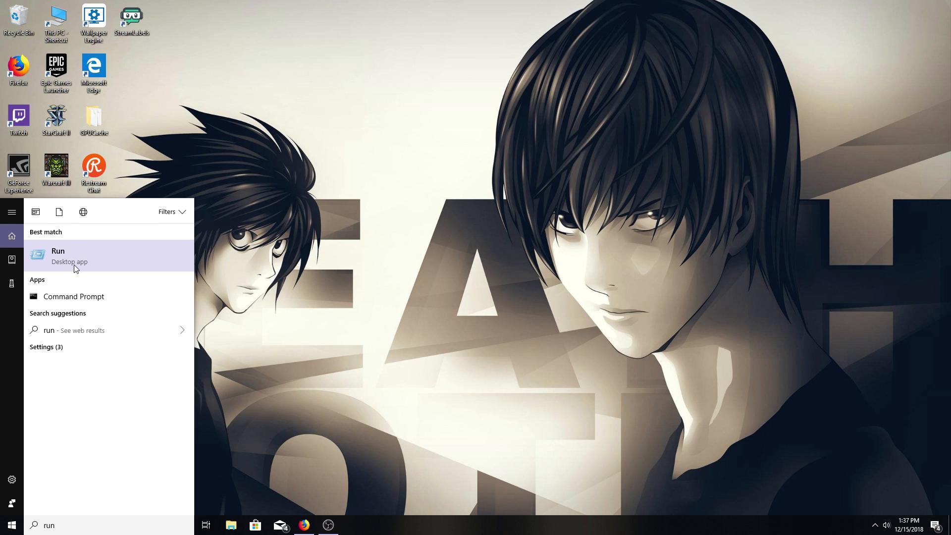
mouse_move(108, 256)
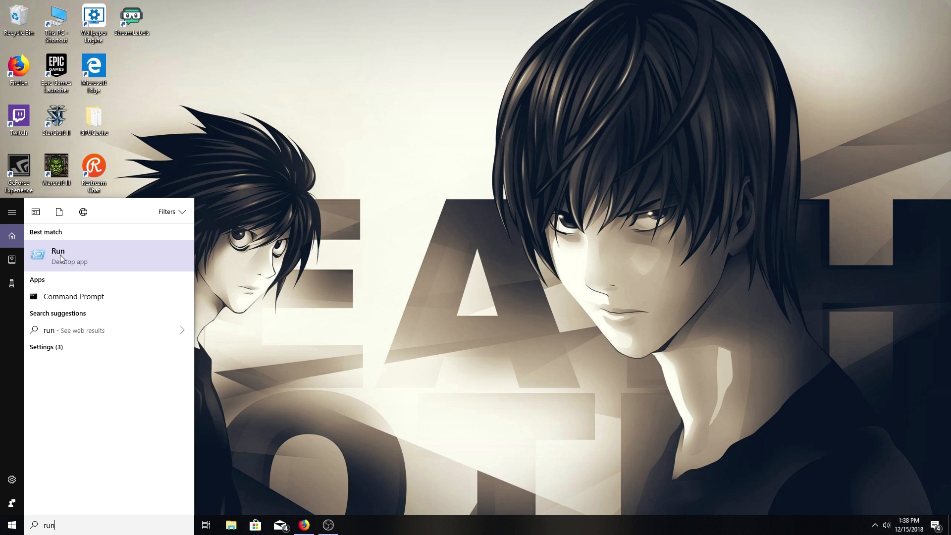
mouse_move(119, 262)
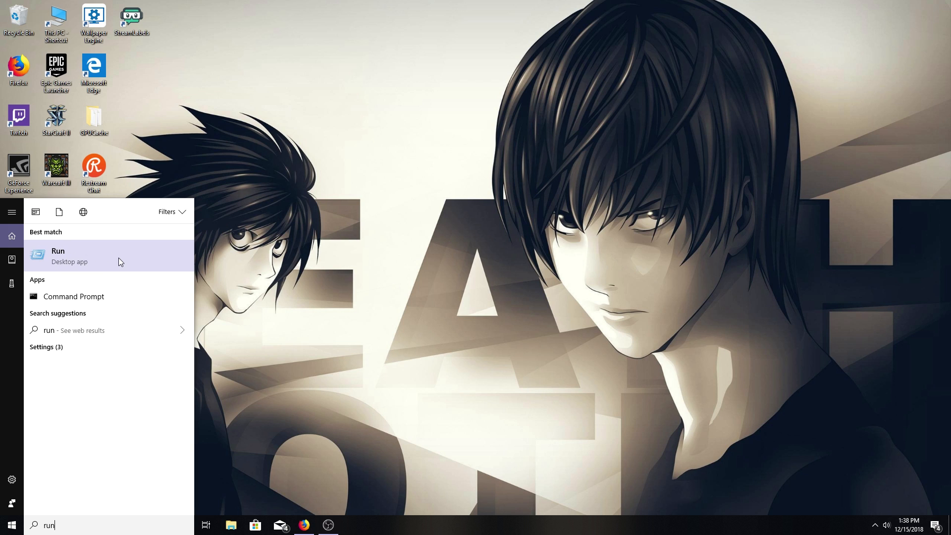
click(58, 256)
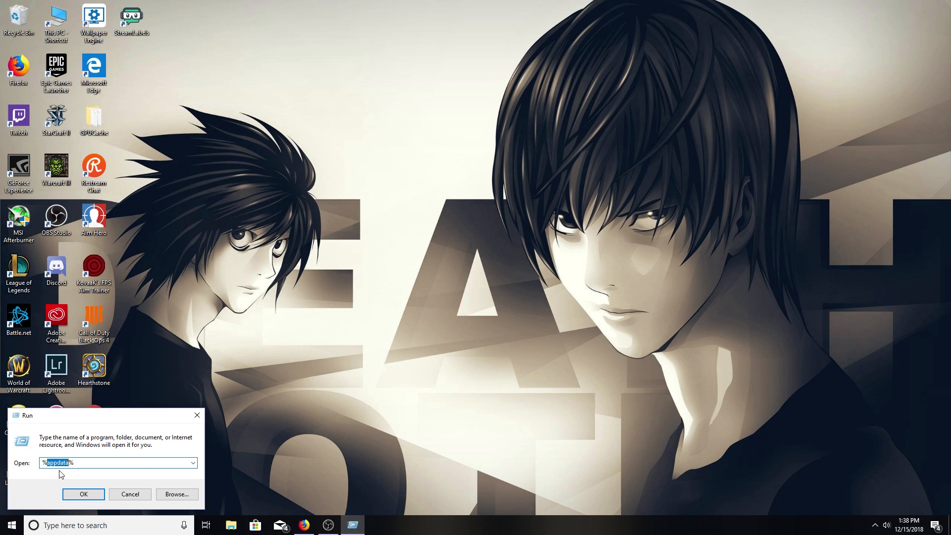
mouse_move(157, 451)
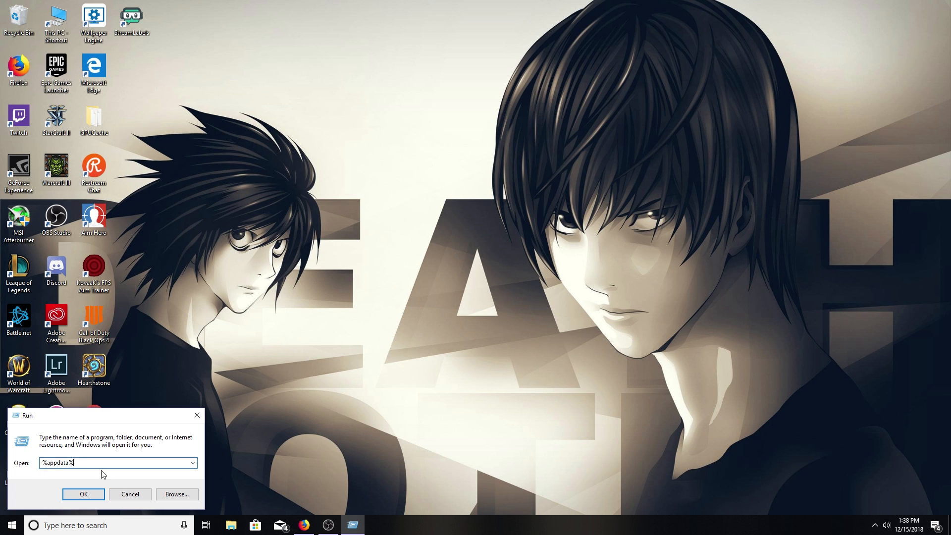
Step: Browse from AppData to Local\FortniteGame\Saved\Config\WindowsClient
click(83, 494)
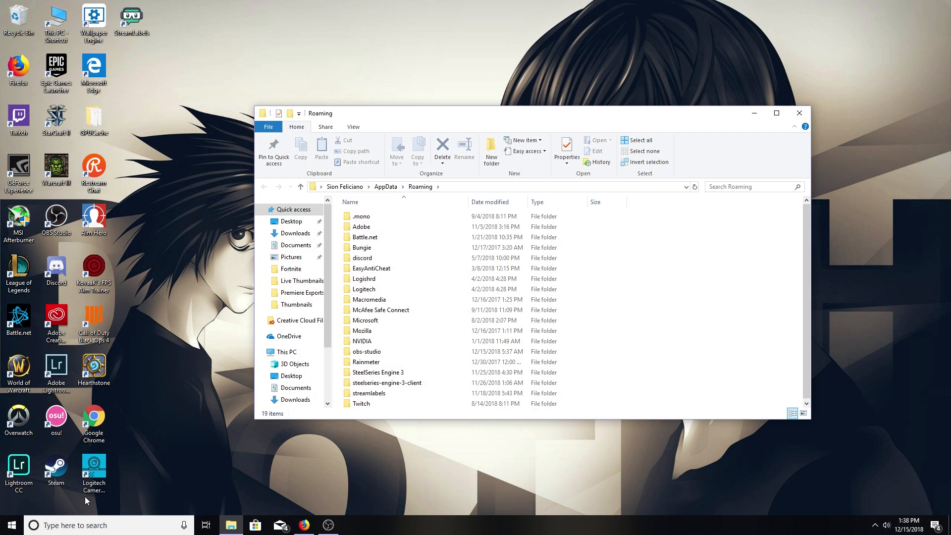
mouse_move(406, 185)
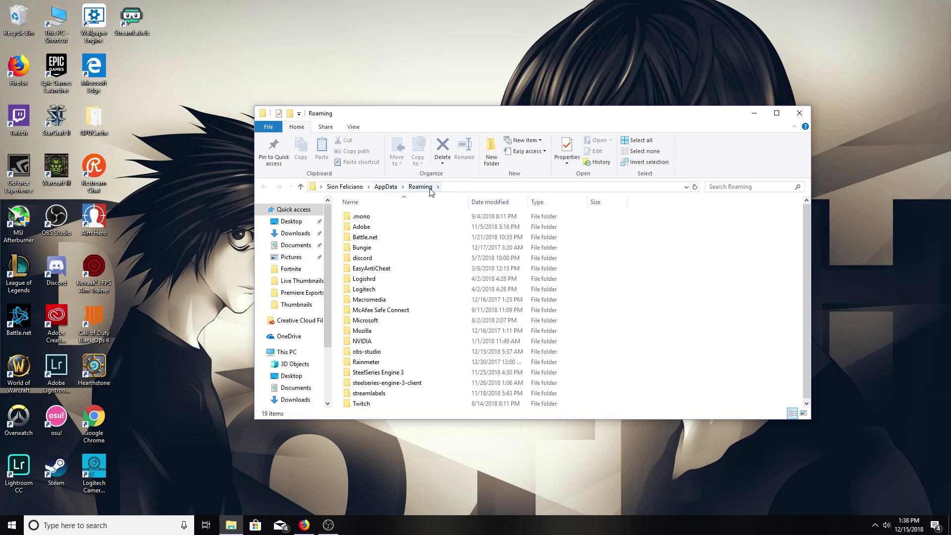
click(386, 187)
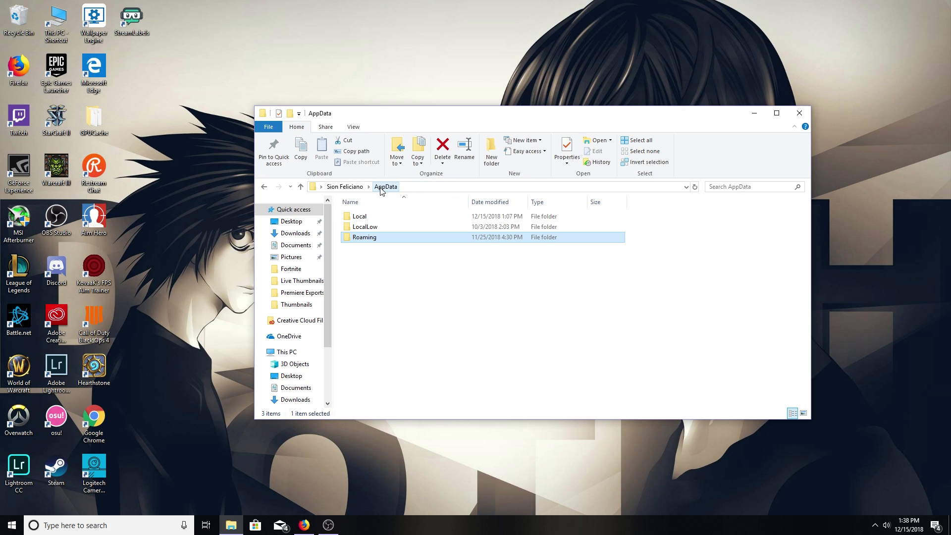
double_click(359, 217)
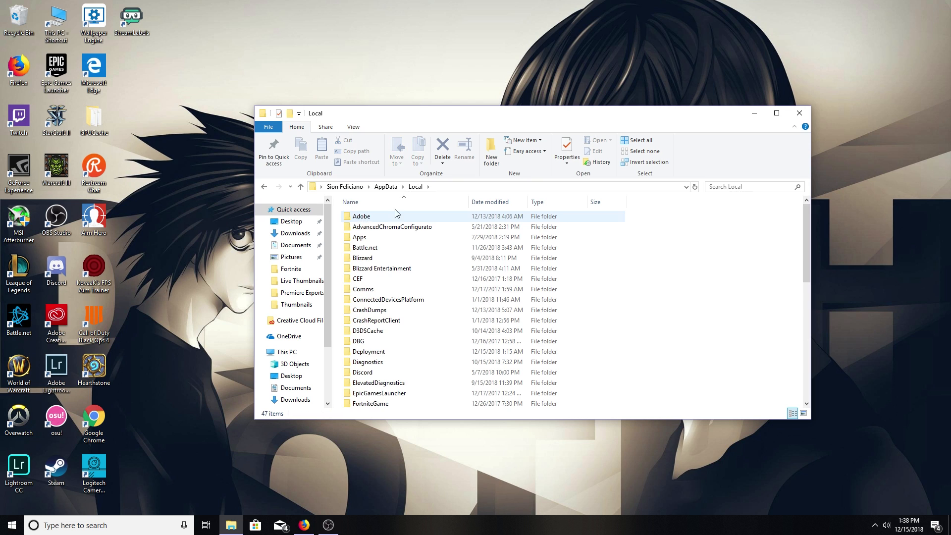
click(370, 403)
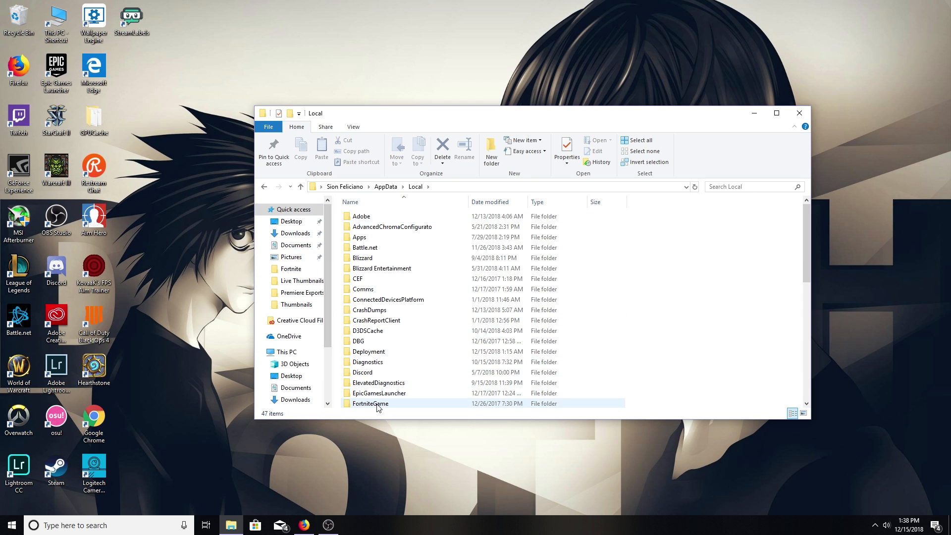
mouse_move(370, 403)
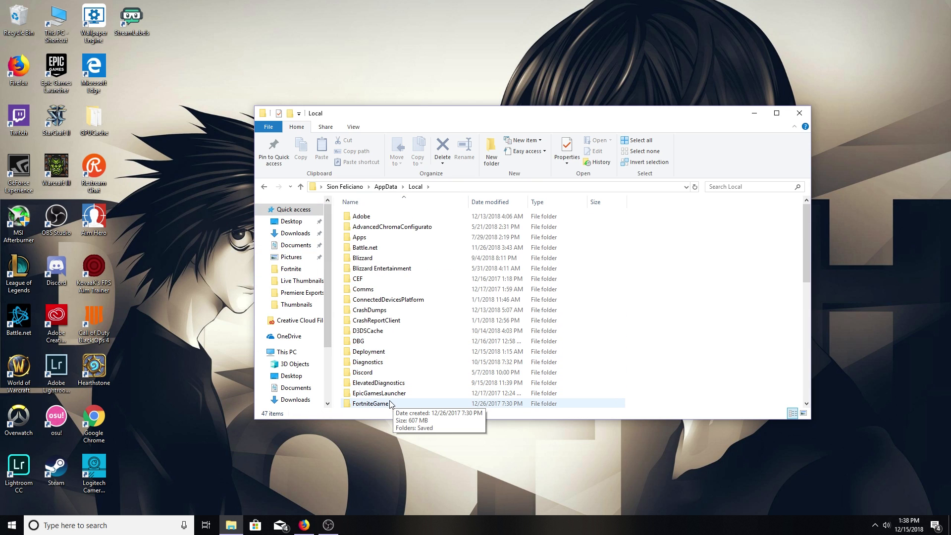
double_click(370, 404)
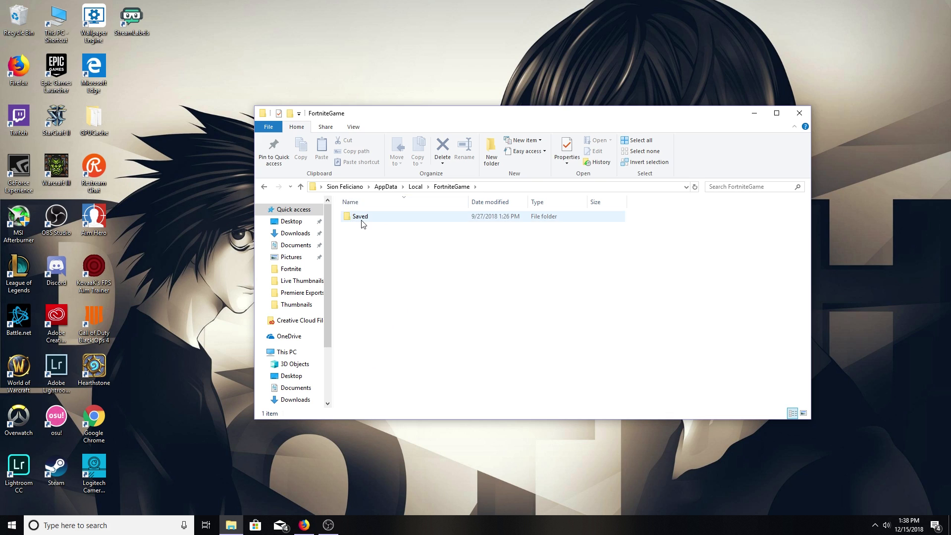
double_click(361, 216)
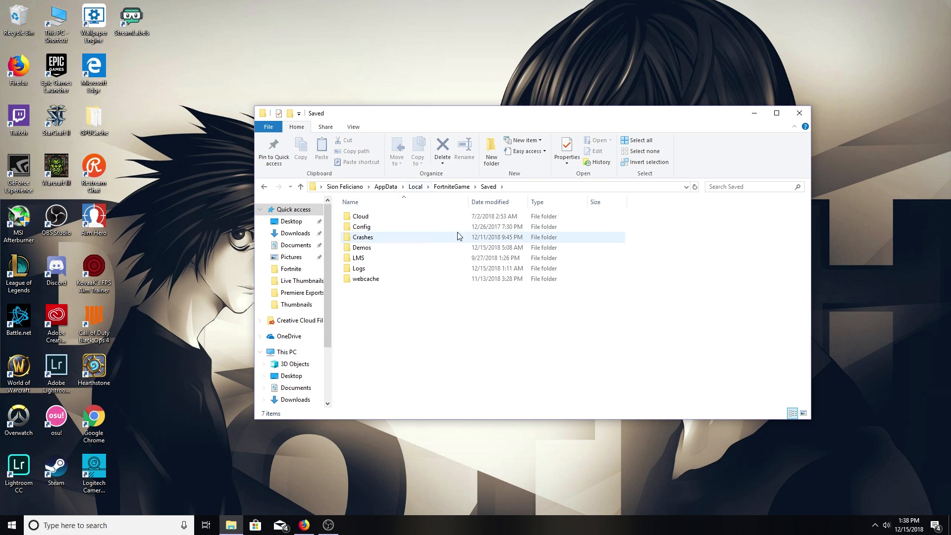
mouse_move(378, 230)
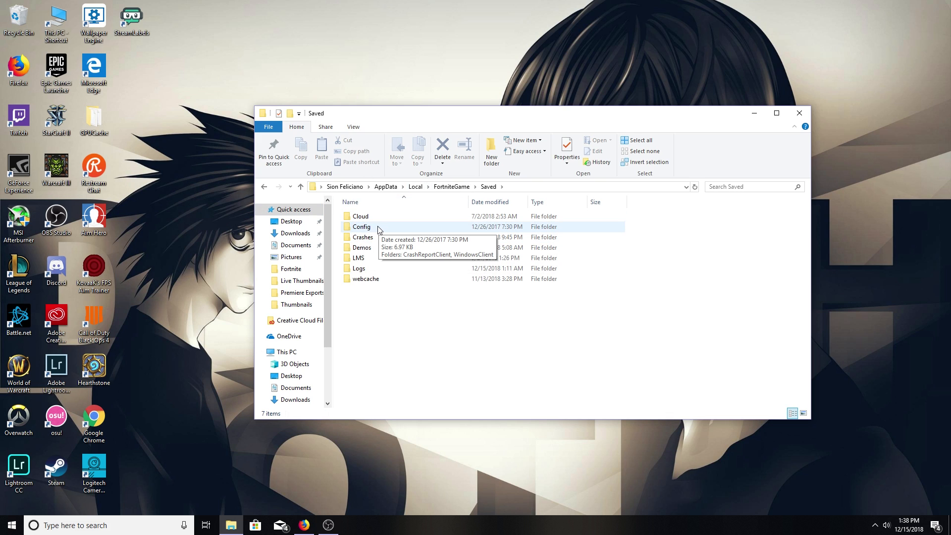
double_click(361, 227)
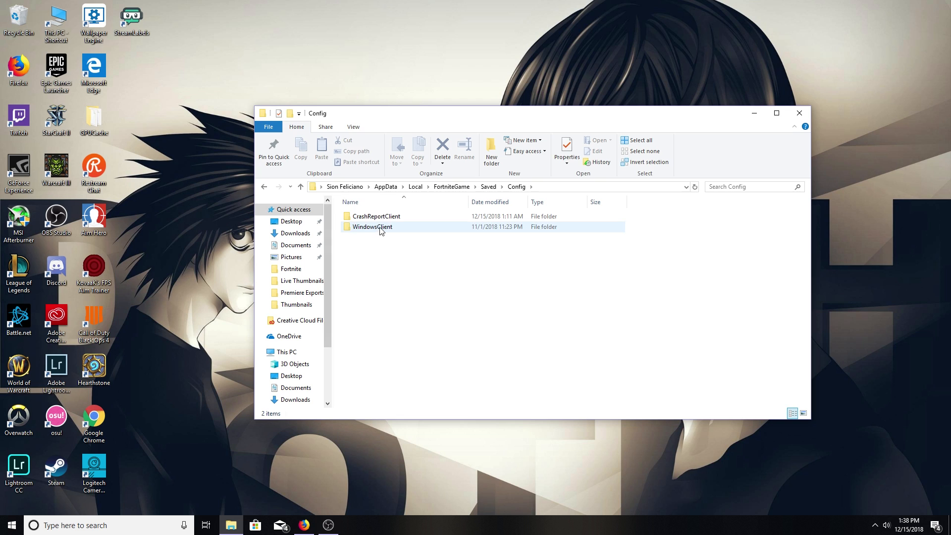
double_click(372, 227)
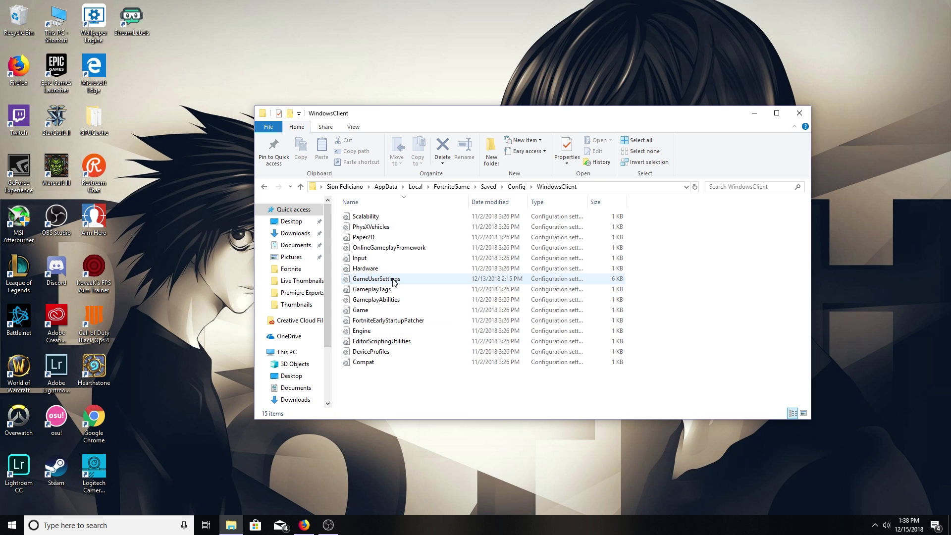
mouse_move(376, 279)
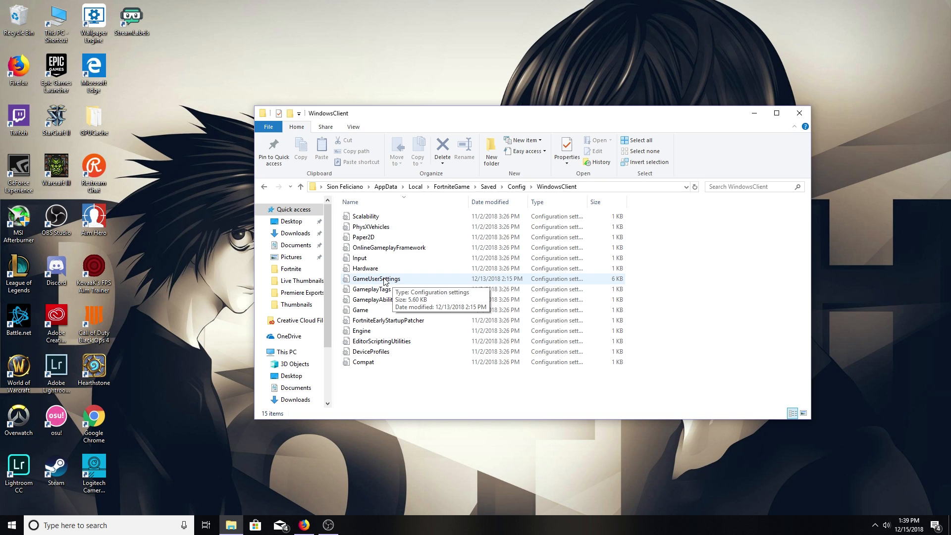
Step: Uncheck Read-only in GameUserSettings' Properties and confirm with OK
right_click(376, 278)
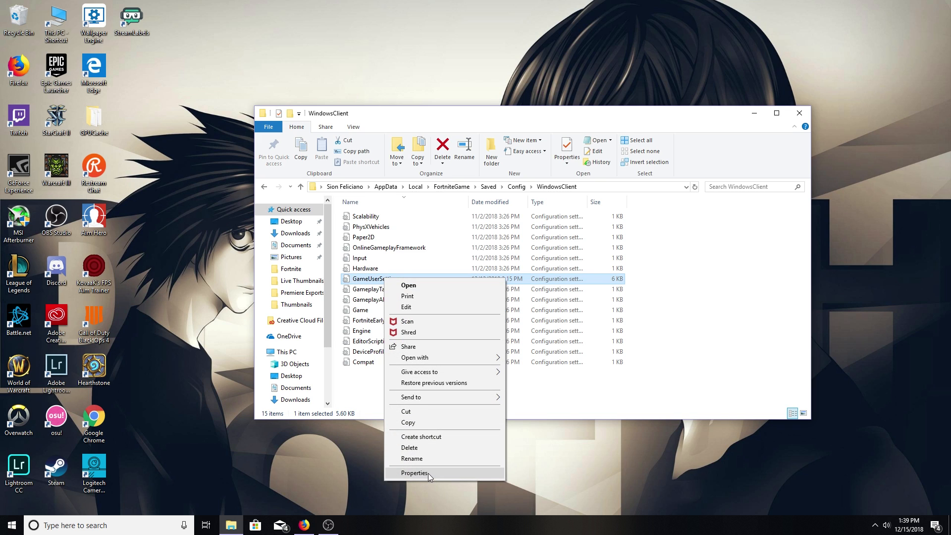
click(414, 473)
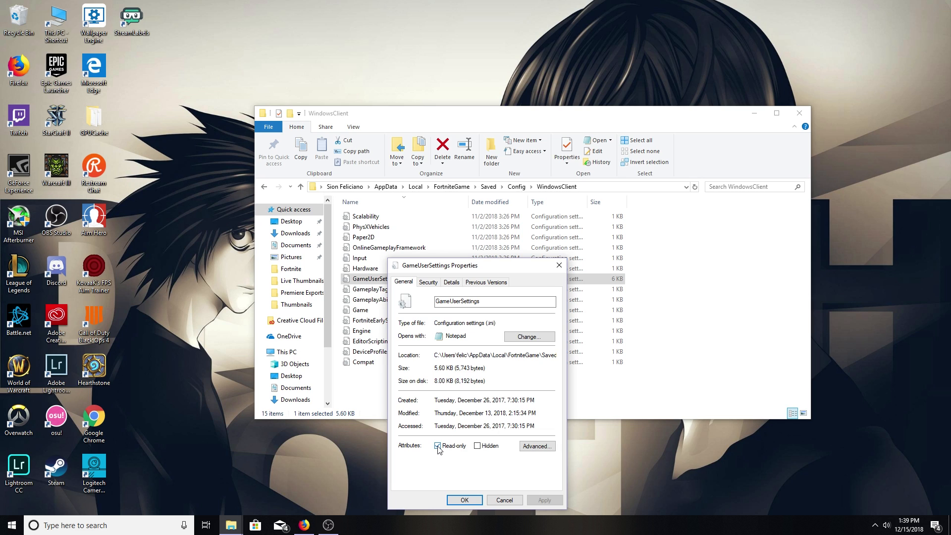
click(437, 446)
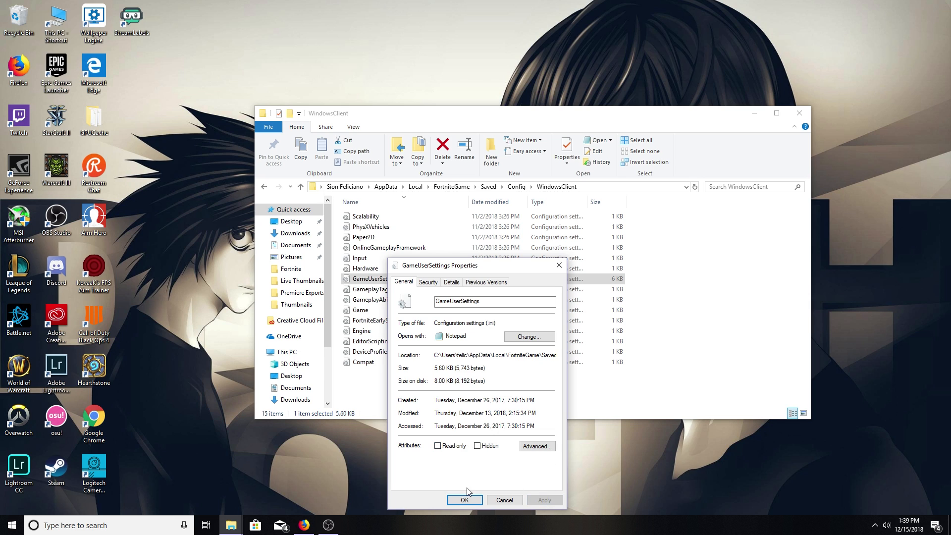
click(465, 500)
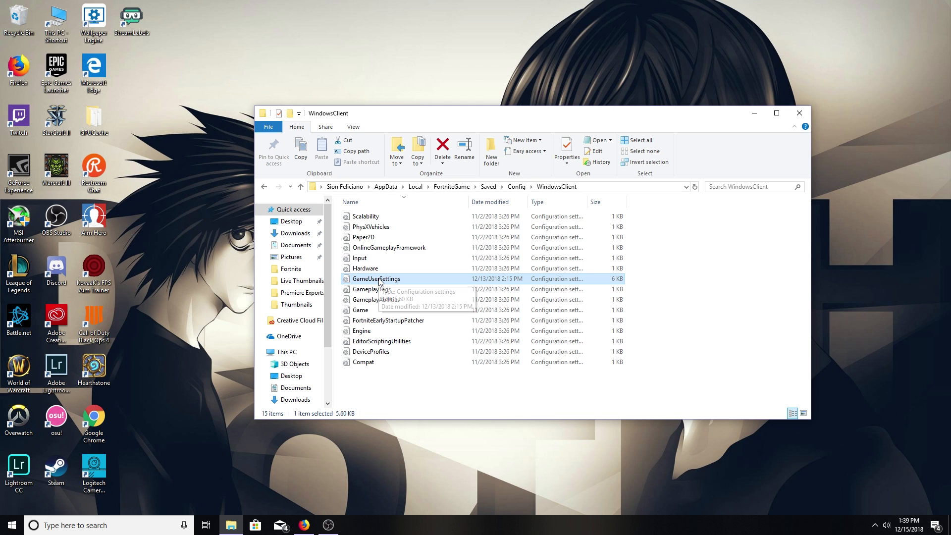
Step: Open GameUserSettings in Notepad and change bDisableMouseAcceleration's value to True
double_click(376, 279)
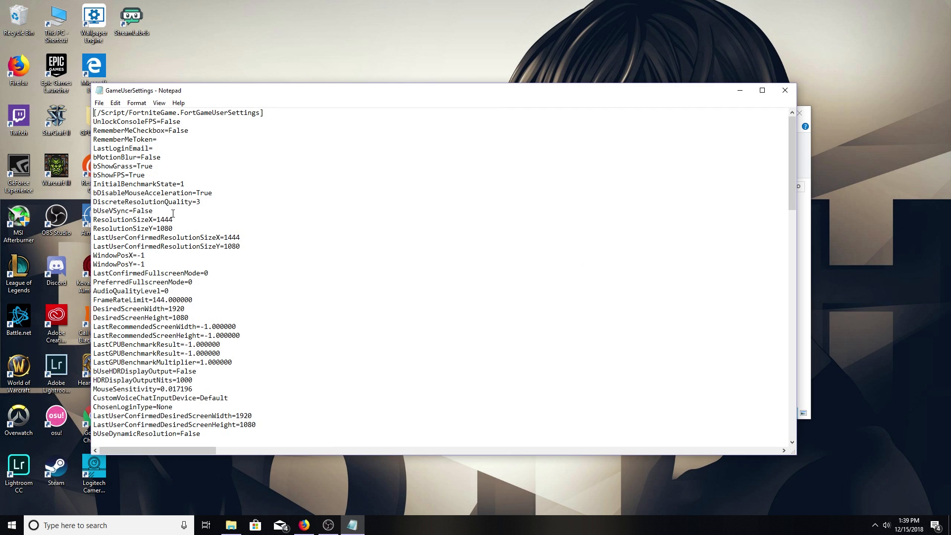
mouse_move(317, 236)
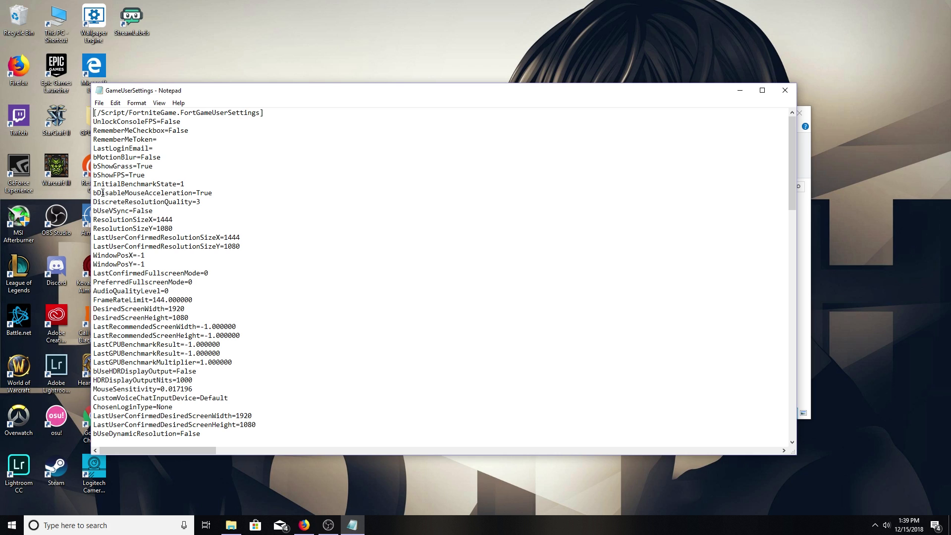
double_click(152, 193)
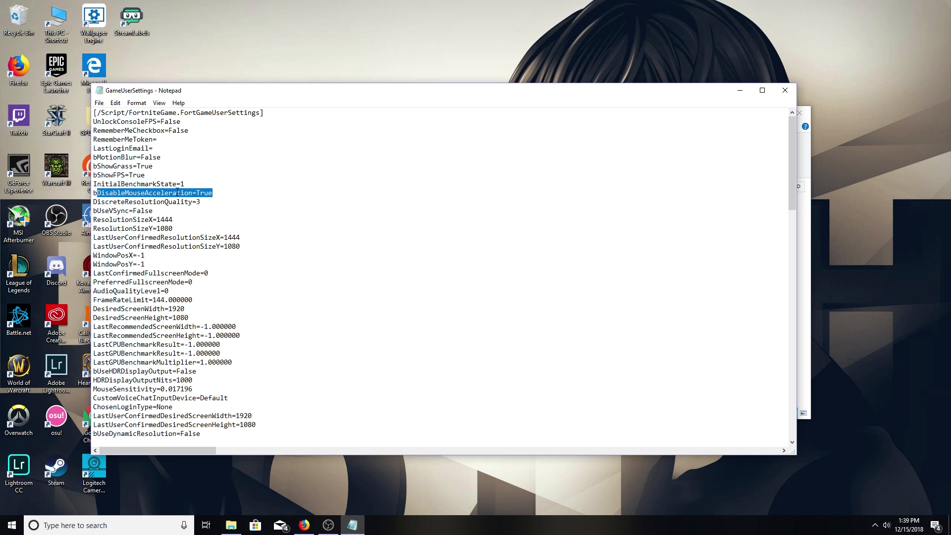
click(196, 192)
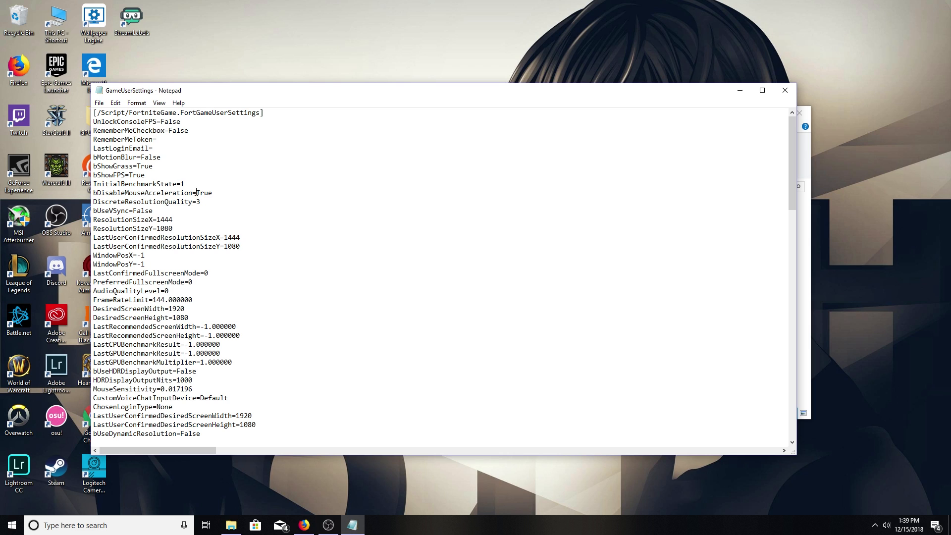
double_click(203, 193)
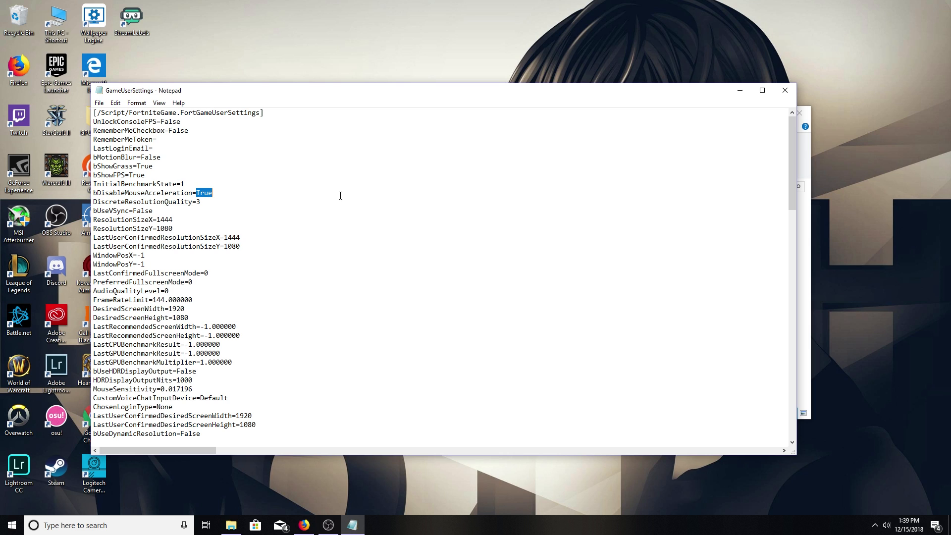
text(False)
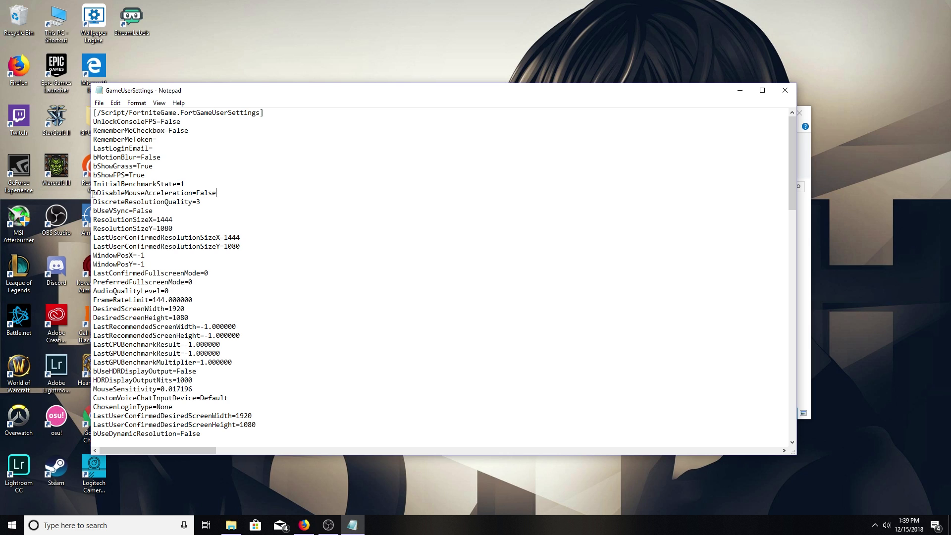
mouse_move(204, 201)
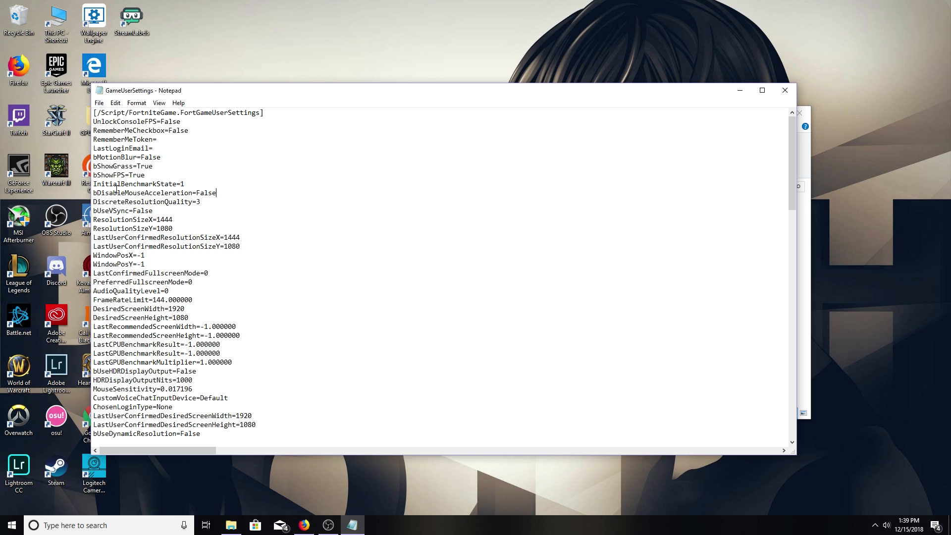
mouse_move(197, 192)
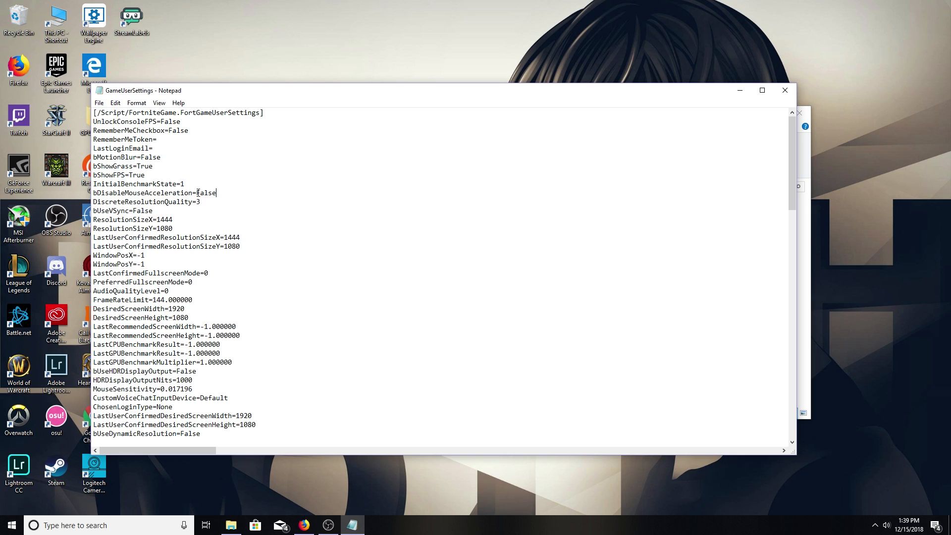
double_click(205, 193)
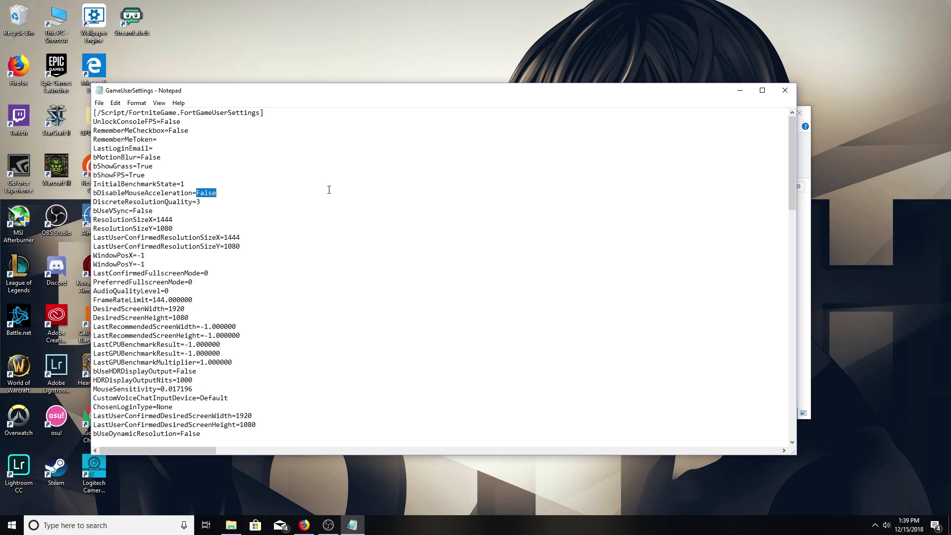
text(T)
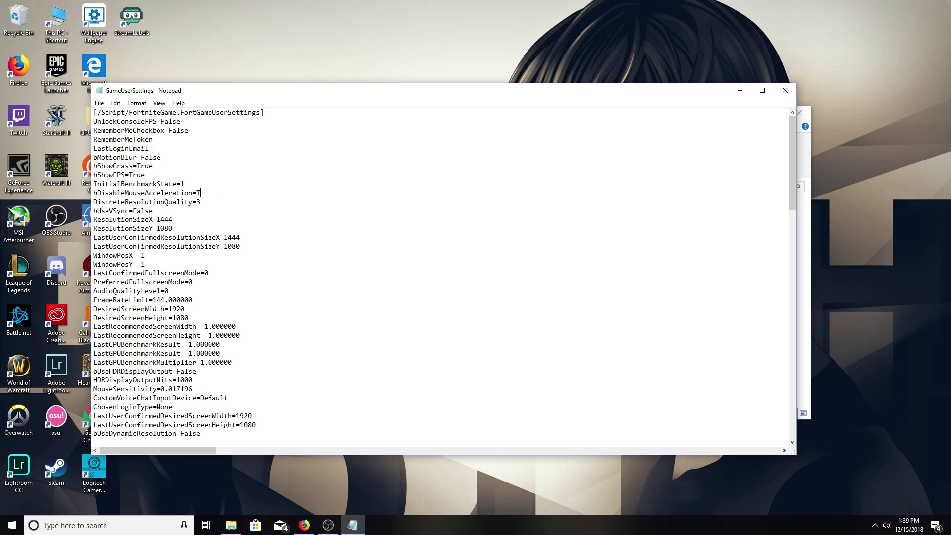
text(rue)
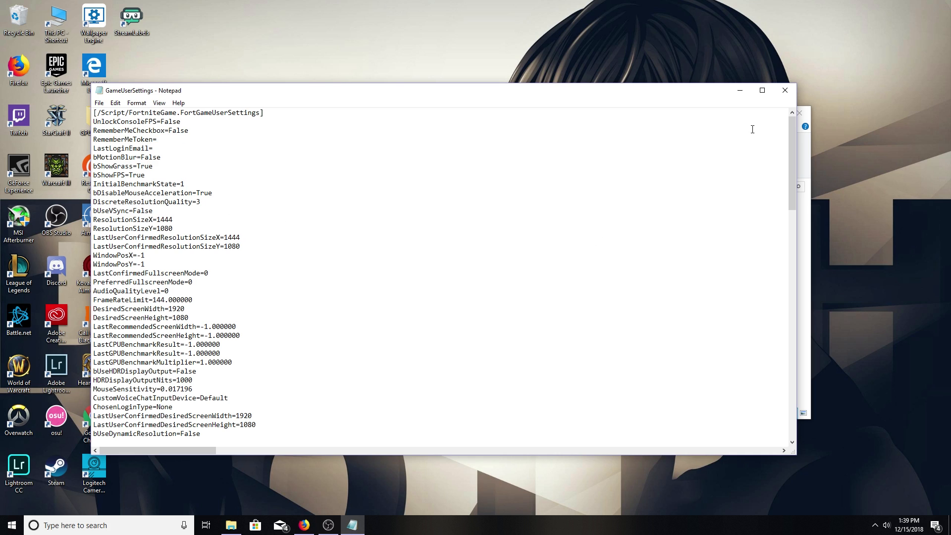
mouse_move(785, 91)
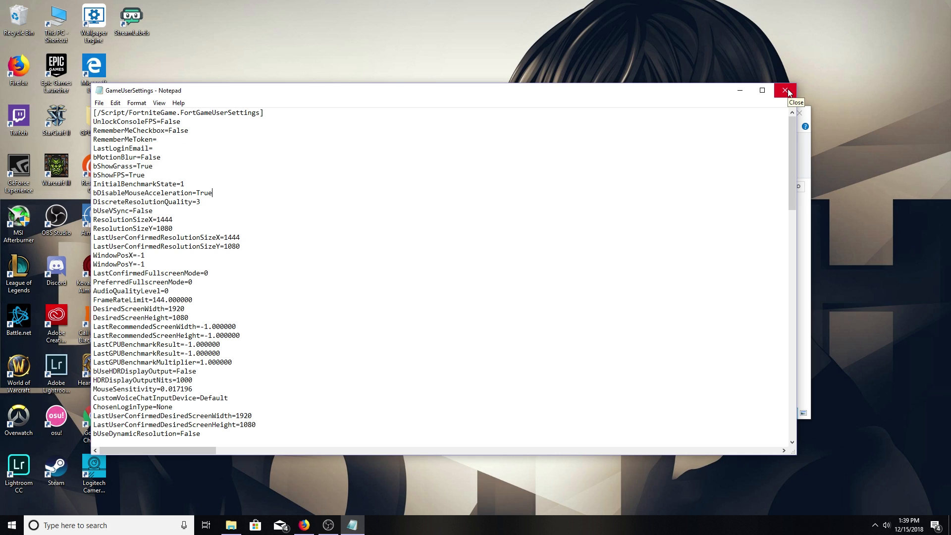
mouse_move(631, 186)
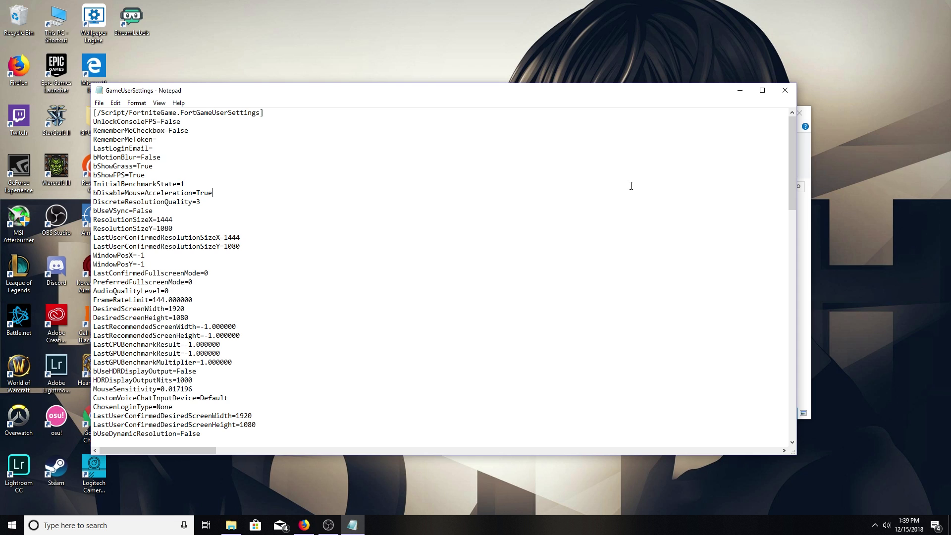
mouse_move(146, 215)
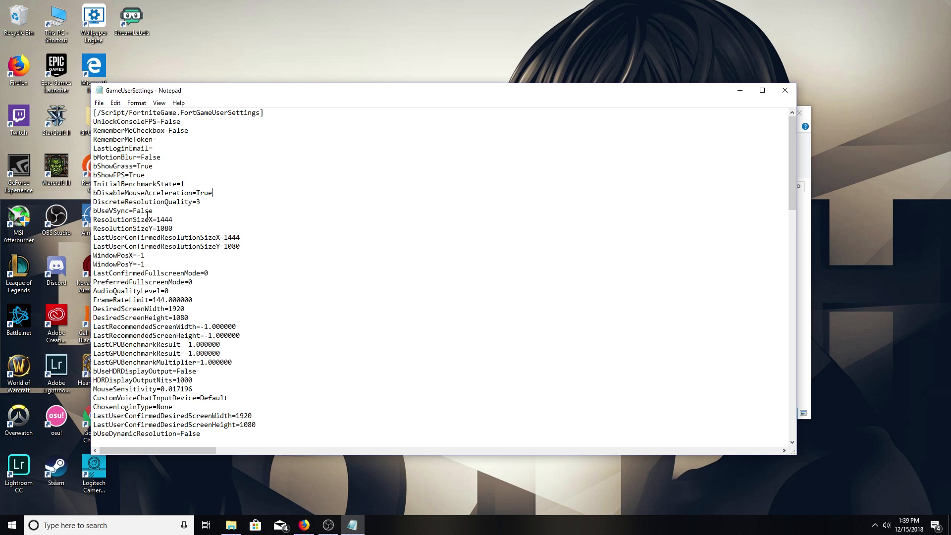
mouse_move(240, 204)
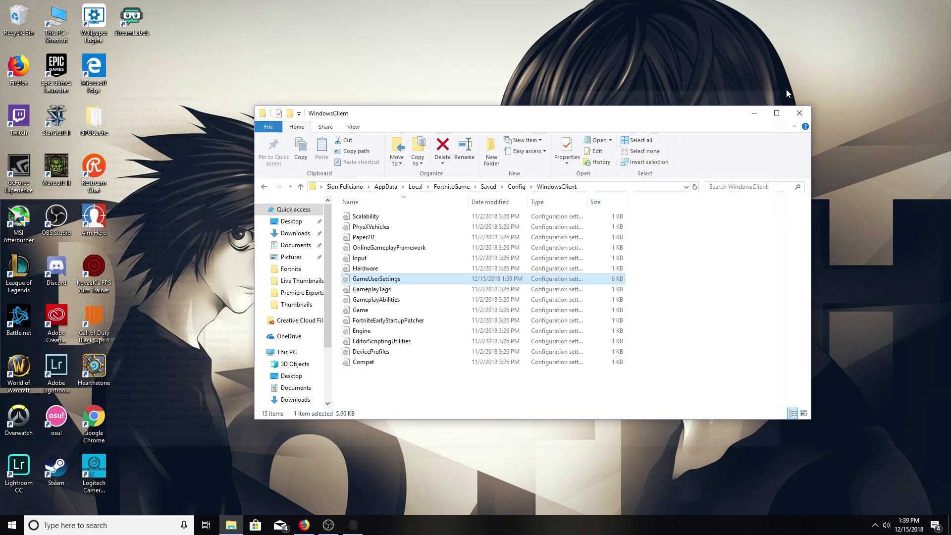
mouse_move(381, 283)
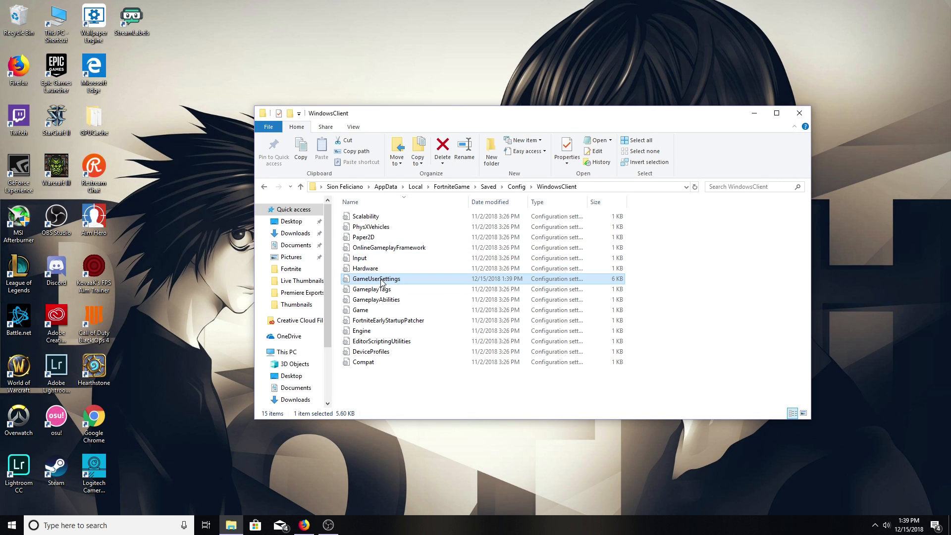
Step: Check Read-only in GameUserSettings' Properties, apply, and close the dialog
right_click(376, 278)
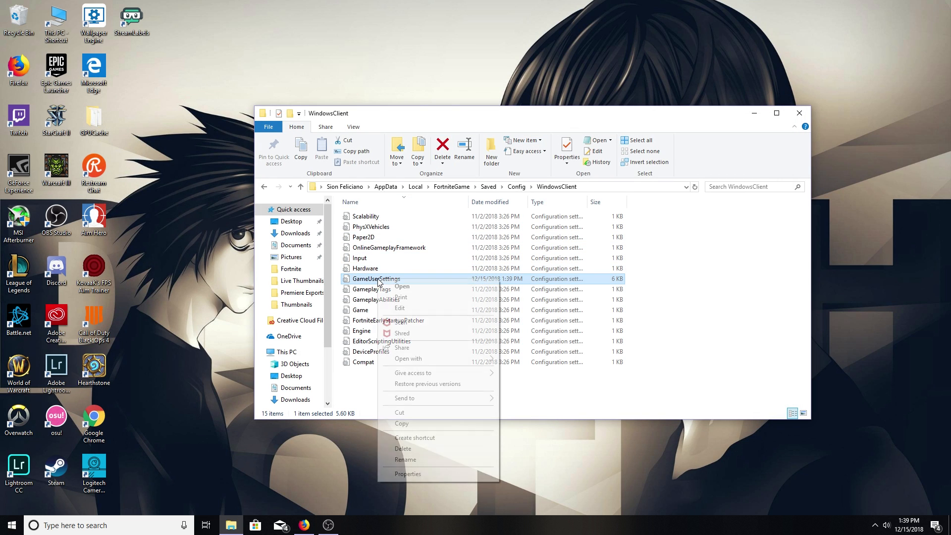
click(408, 473)
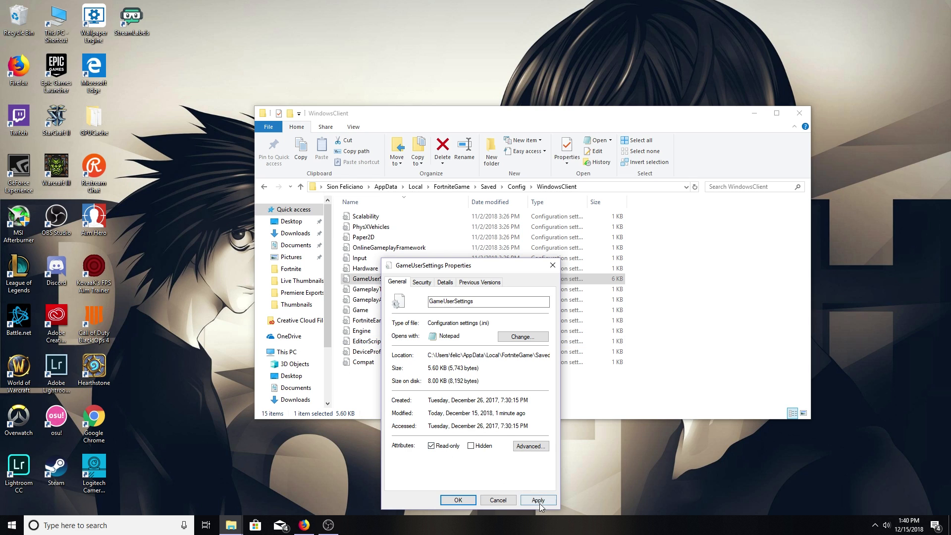
click(538, 500)
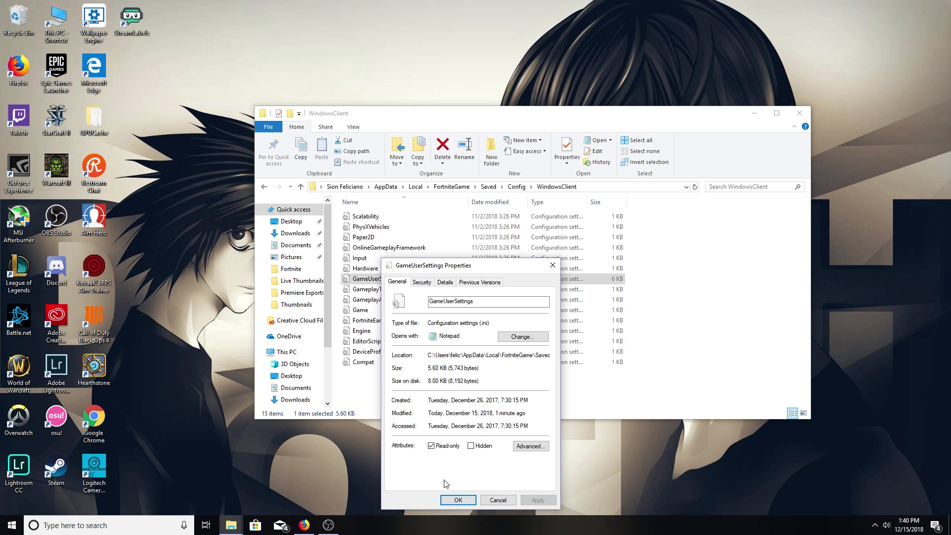
click(458, 500)
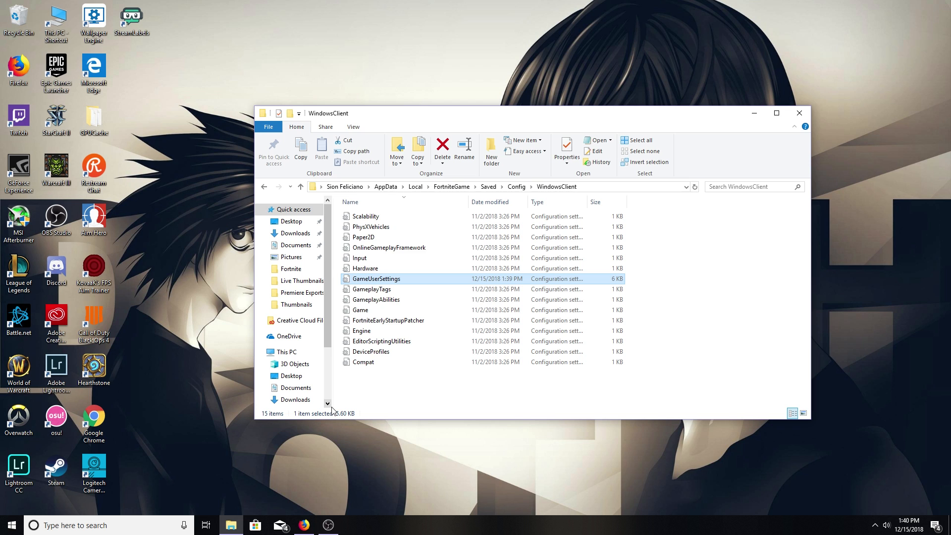
mouse_move(381, 284)
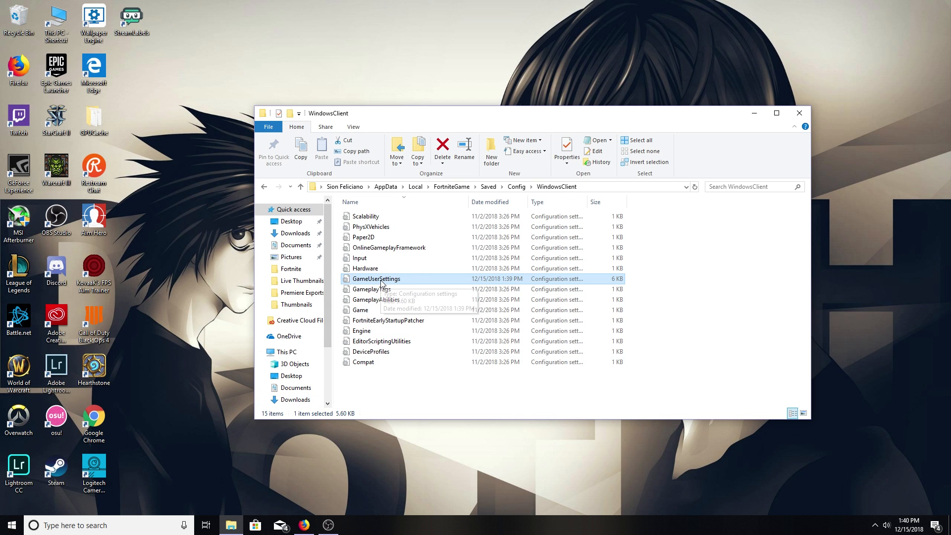
Step: Reopen GameUserSettings to confirm bDisableMouseAcceleration=True, then view its read-only Properties
double_click(377, 278)
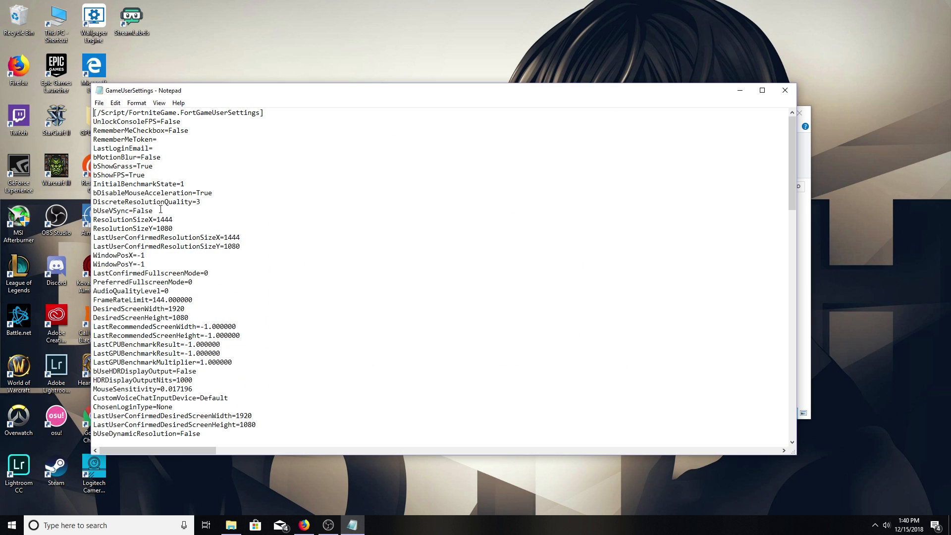
mouse_move(266, 218)
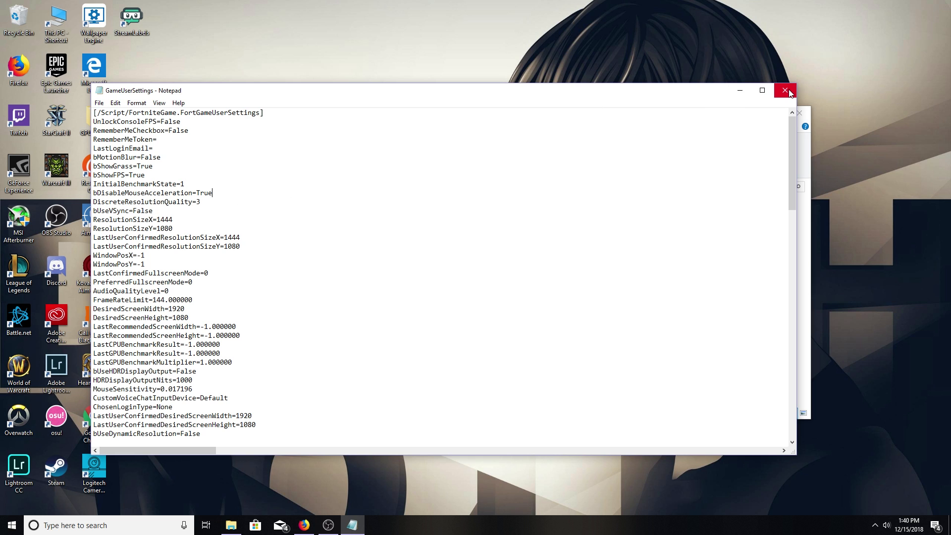
right_click(374, 279)
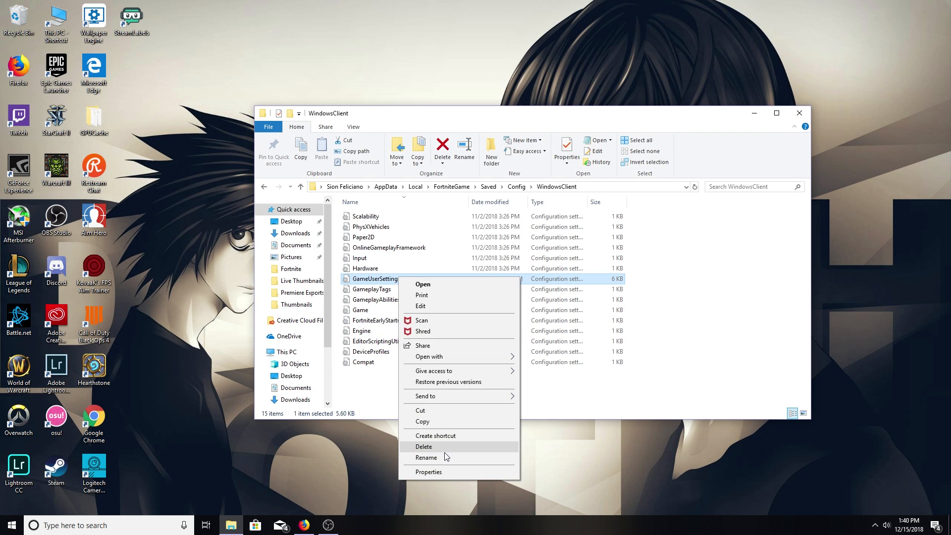
click(428, 472)
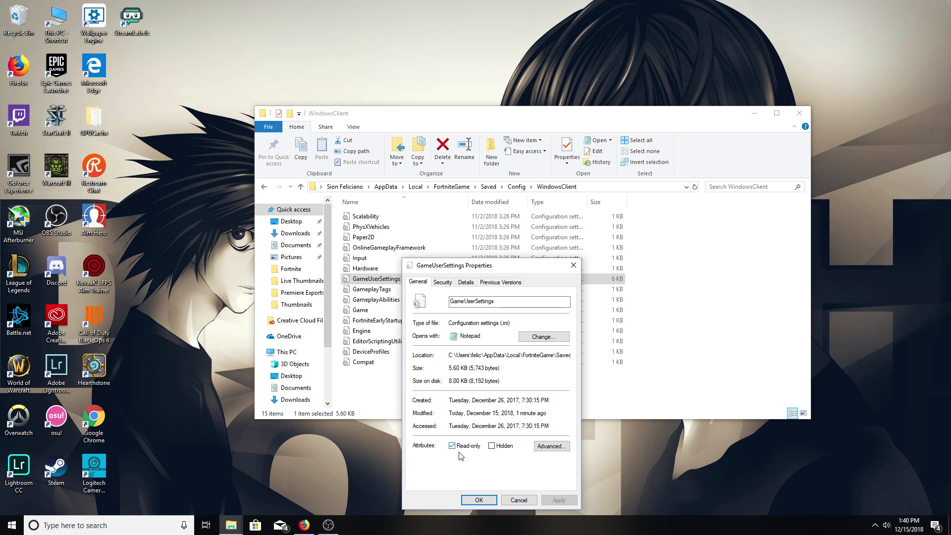